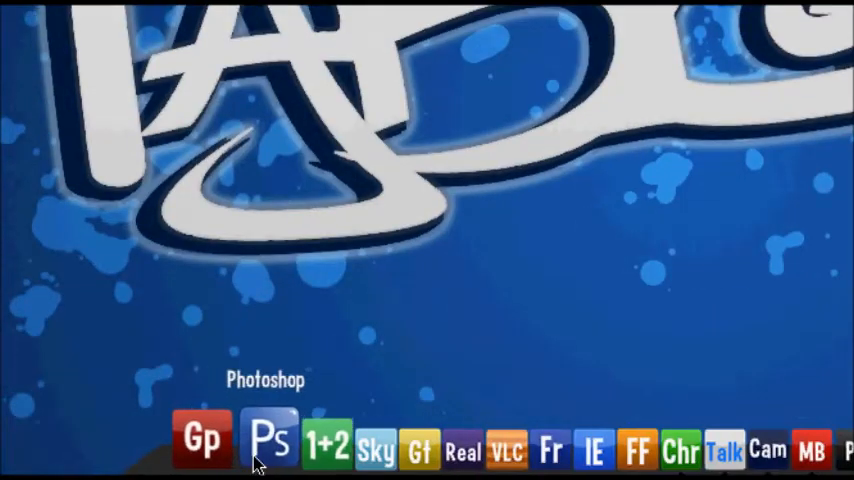
{"action": "mouse_move", "coordinate": [307, 291]}
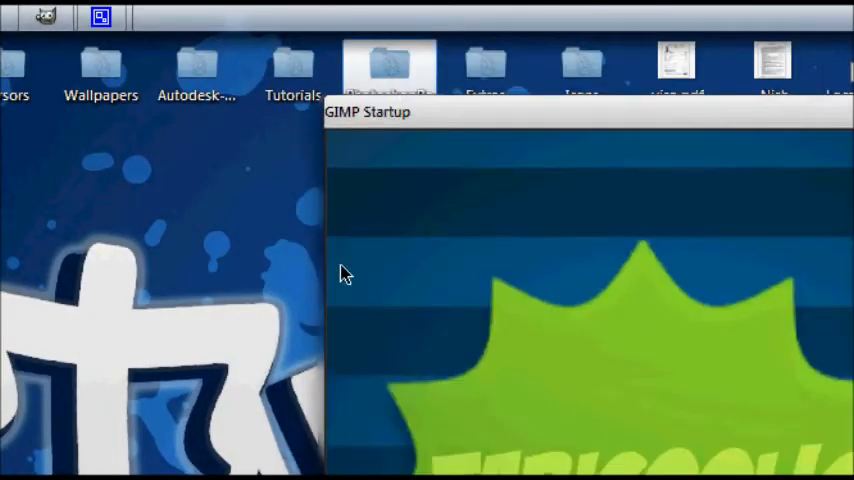
{"action": "mouse_move", "coordinate": [487, 67]}
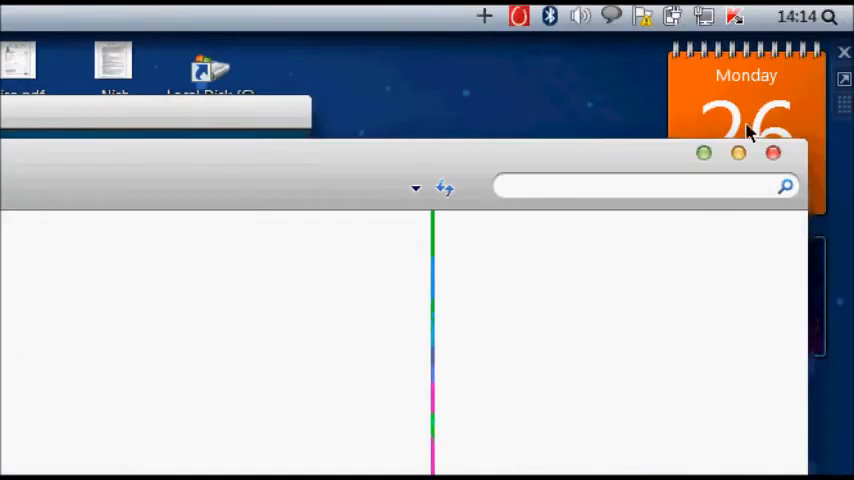
Browse the picture files in the folder, then close the Explorer window to reveal the desktop.
{"action": "left_click", "coordinate": [705, 153]}
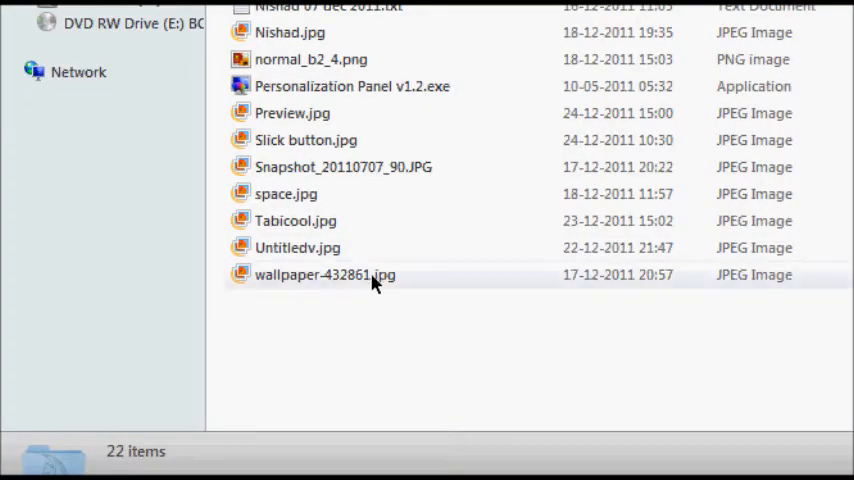
{"action": "mouse_move", "coordinate": [355, 221]}
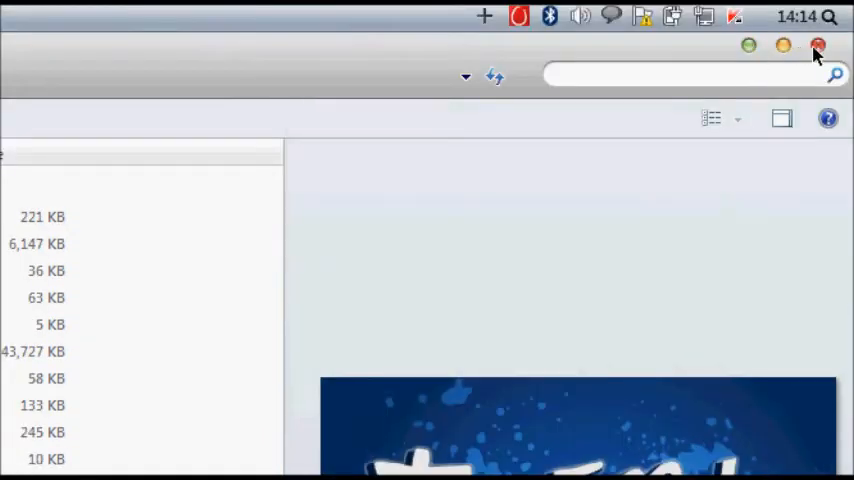
{"action": "left_click", "coordinate": [817, 46]}
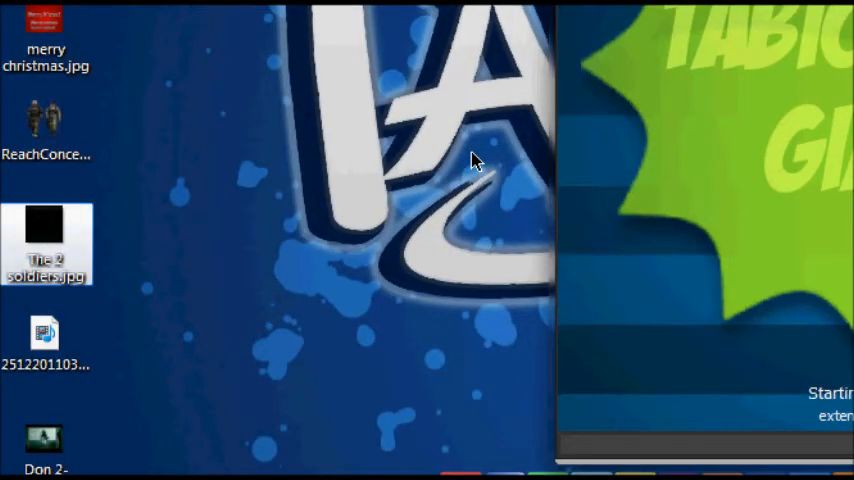
{"action": "mouse_move", "coordinate": [45, 215]}
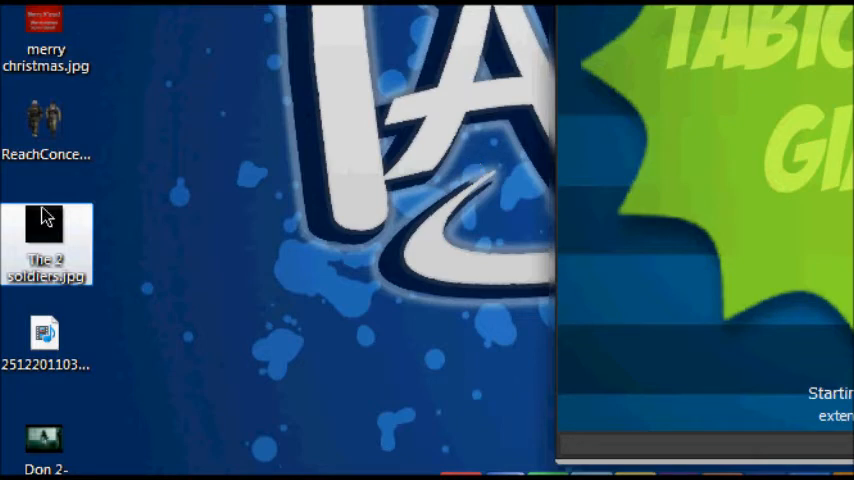
{"action": "mouse_move", "coordinate": [127, 291]}
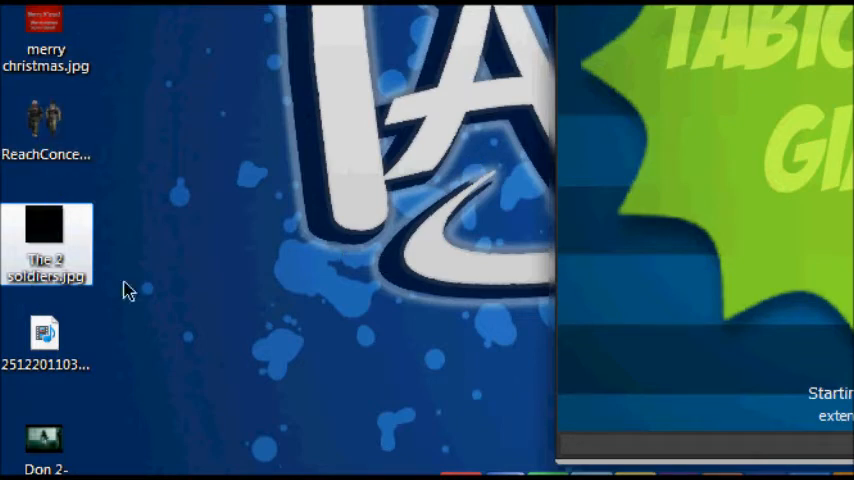
{"action": "mouse_move", "coordinate": [92, 258]}
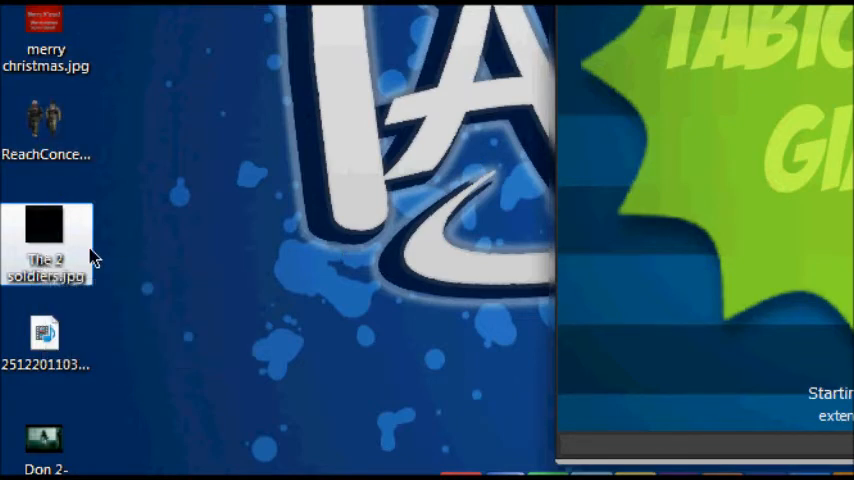
Launch The 2 soldiers.jpg from the desktop in Windows Photo Viewer.
{"action": "double_click", "coordinate": [46, 243]}
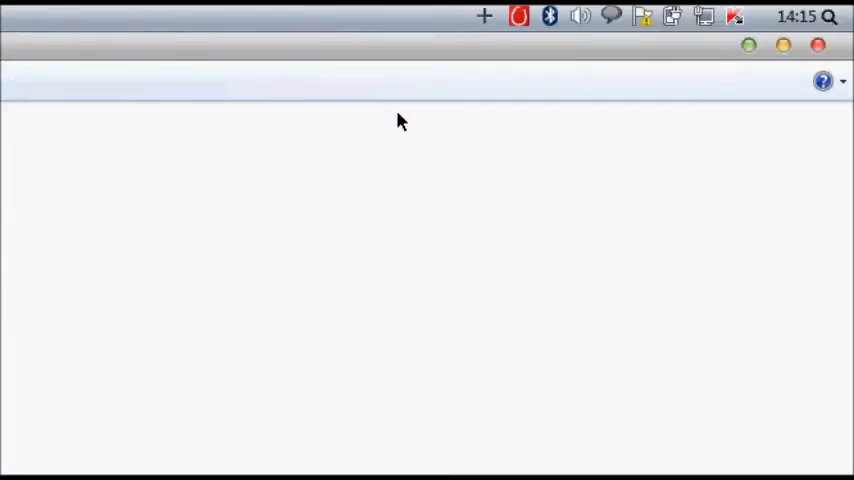
{"action": "mouse_move", "coordinate": [793, 67]}
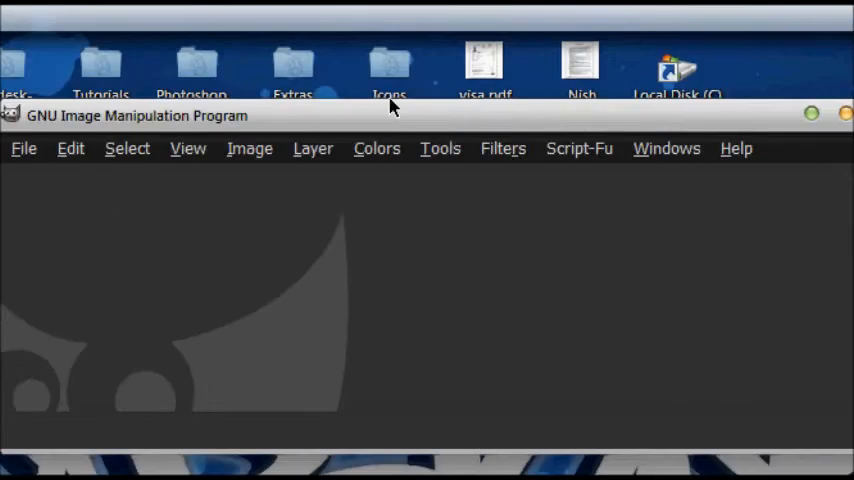
Create a new 640 × 400 pixel image from File > New.
{"action": "left_click", "coordinate": [449, 130]}
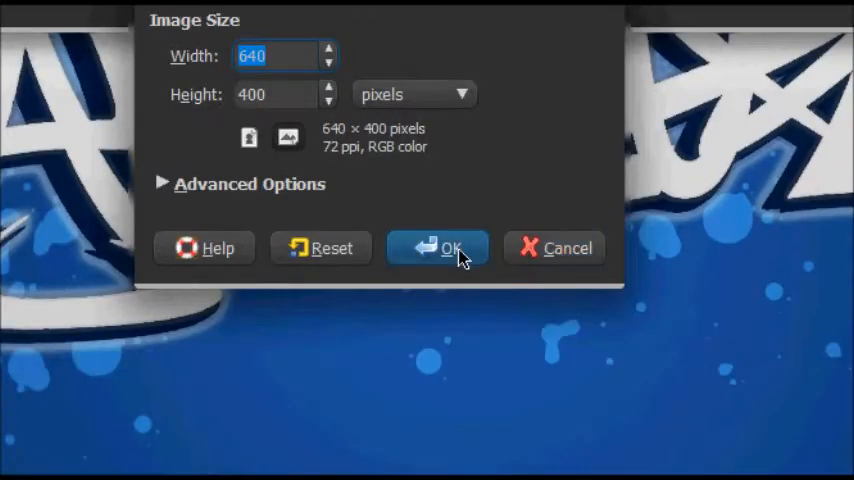
{"action": "left_click", "coordinate": [438, 248]}
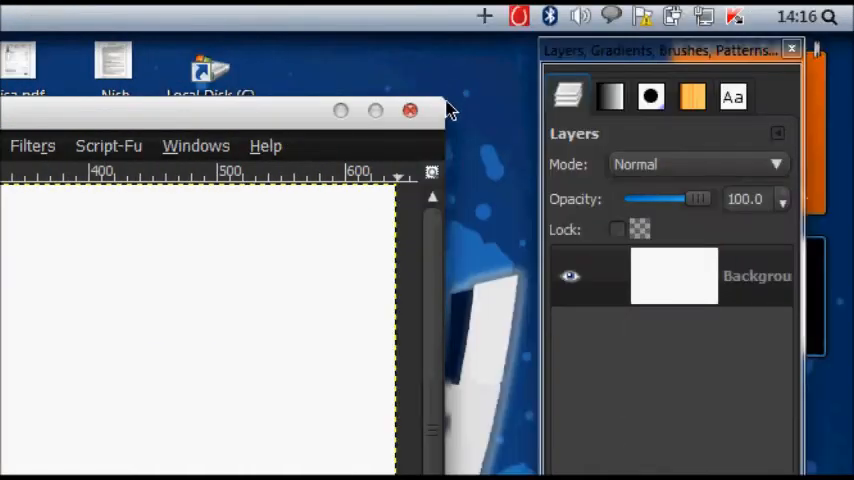
{"action": "mouse_move", "coordinate": [510, 130]}
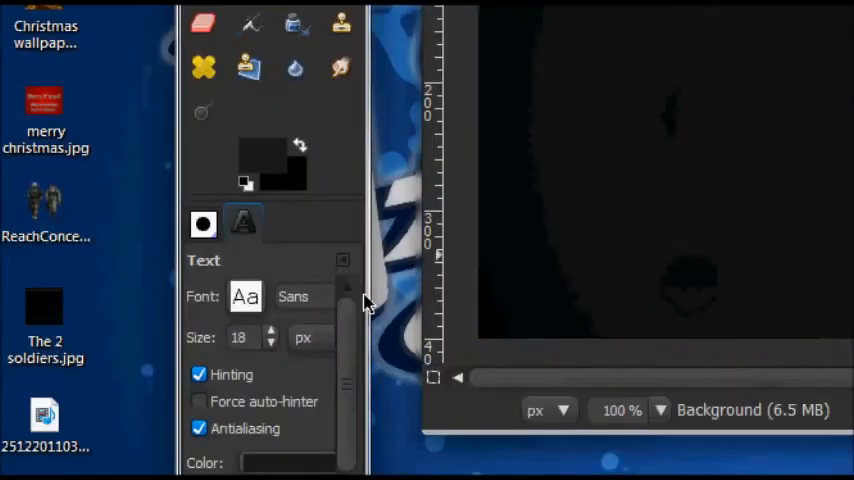
Choose the ! PEPSI ! font for the Text tool.
{"action": "left_click", "coordinate": [297, 296]}
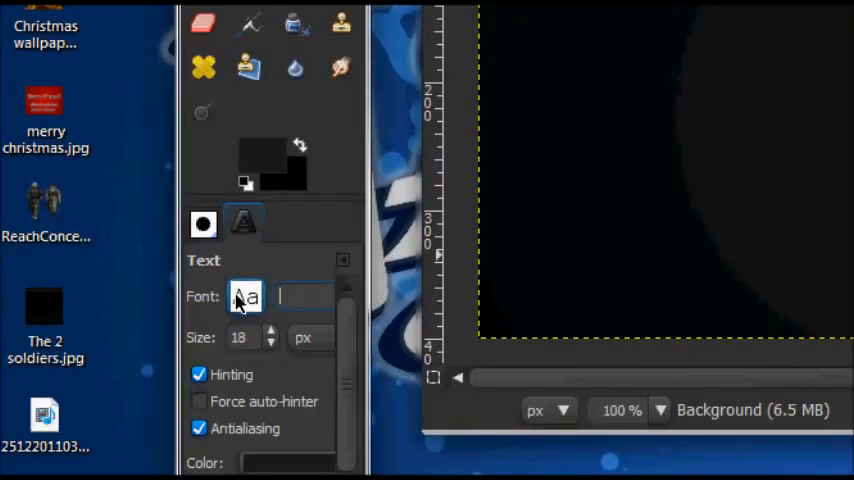
{"action": "left_click", "coordinate": [246, 296]}
{"action": "type", "text": "115"}
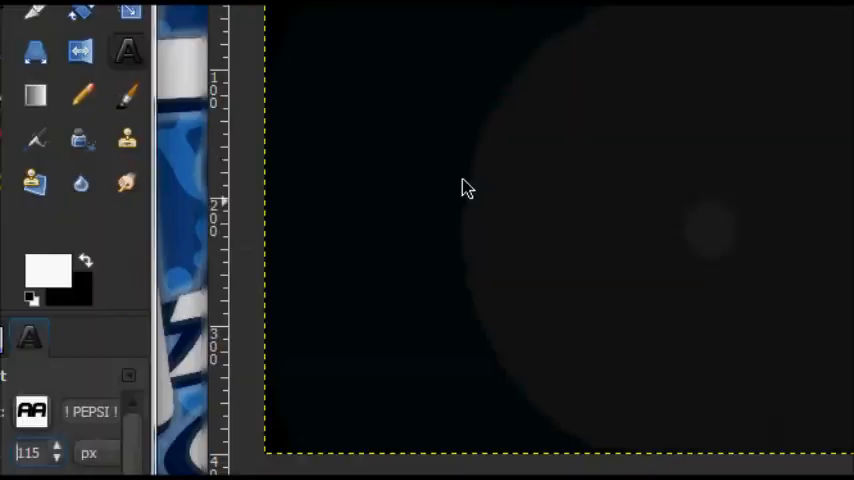
Start a text box on the canvas and enter the letter B in white.
{"action": "left_click", "coordinate": [465, 188]}
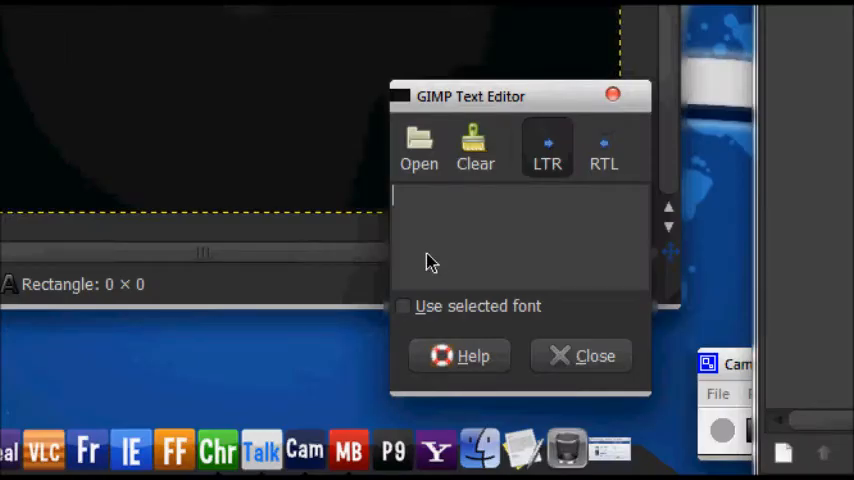
{"action": "type", "text": "A"}
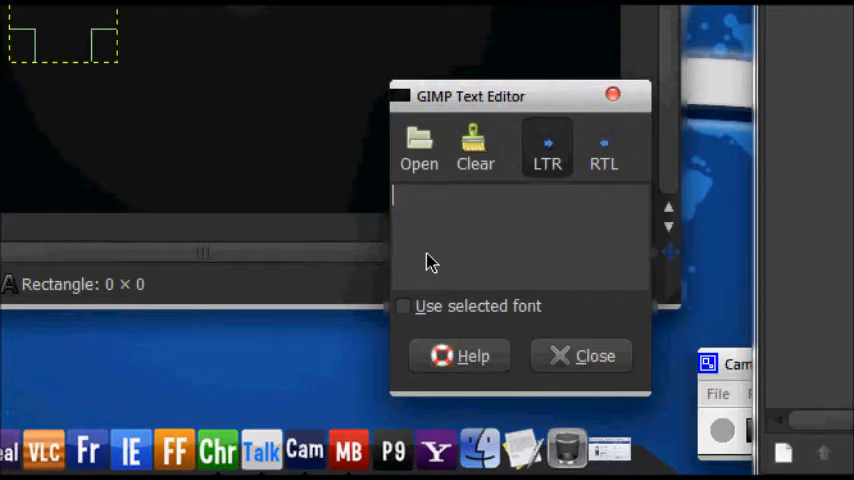
{"action": "type", "text": "F"}
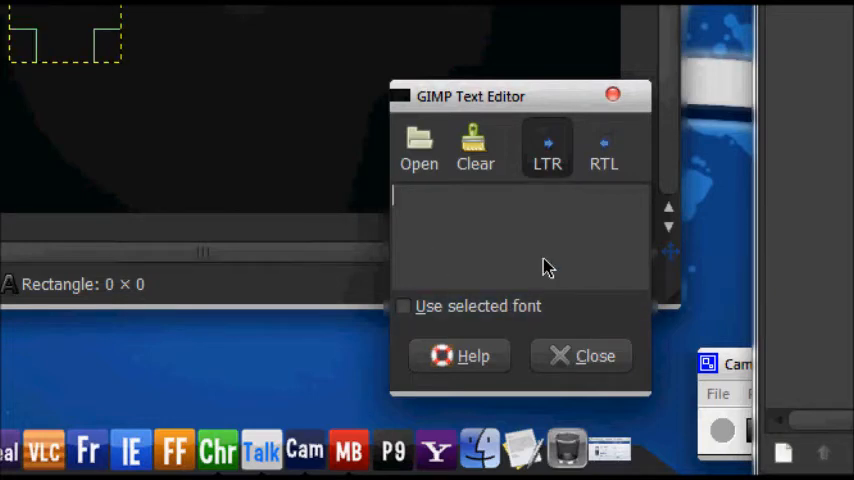
{"action": "type", "text": "B"}
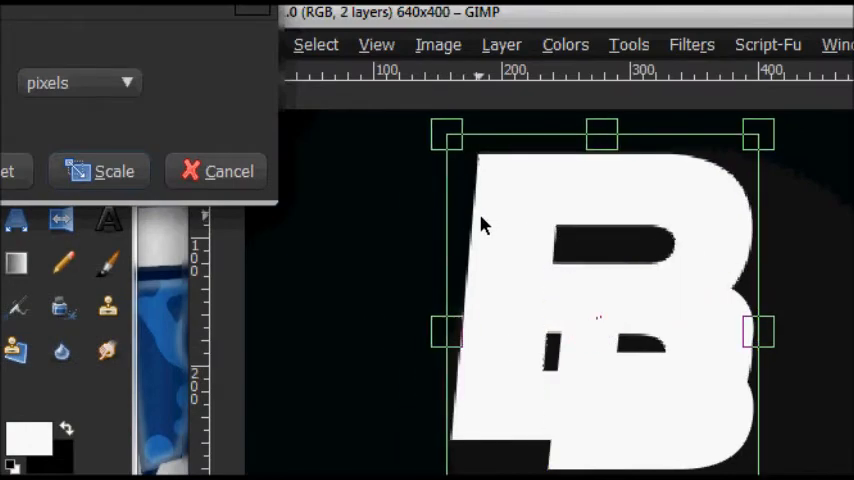
Scale up the letter B text layer so it fills much of the canvas.
{"action": "left_click", "coordinate": [100, 170]}
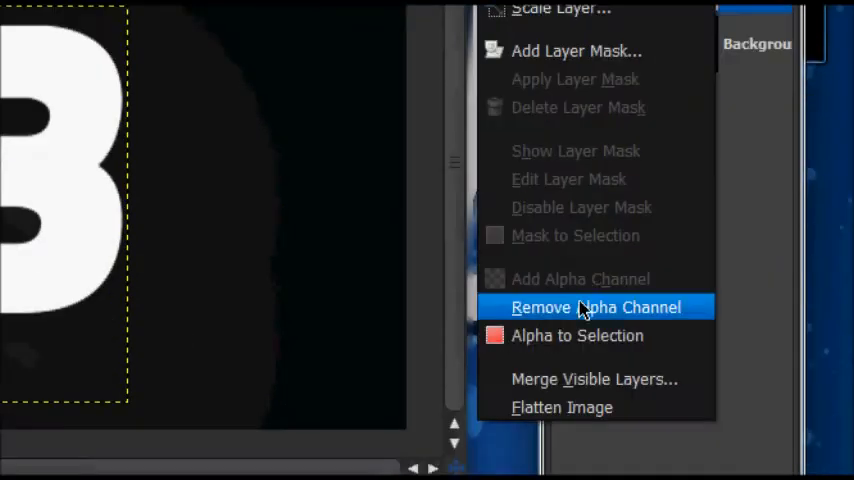
Select the outline of the letter B and switch to gradient filling.
{"action": "left_click", "coordinate": [593, 307]}
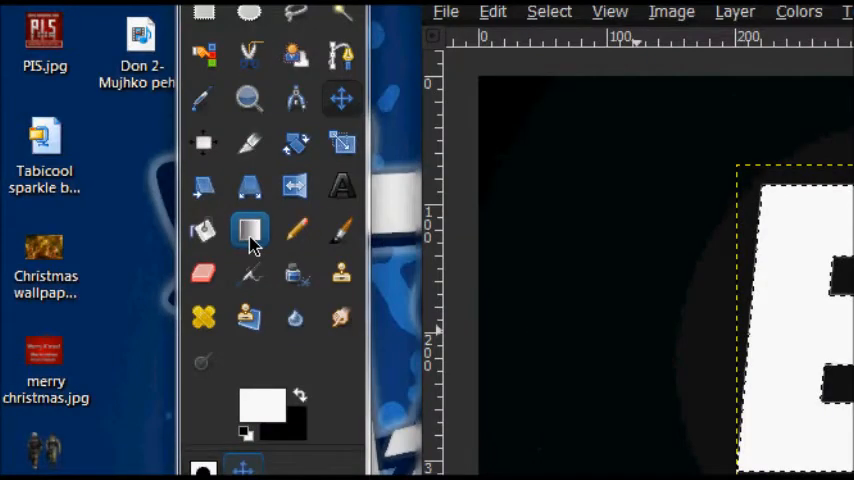
{"action": "left_click", "coordinate": [250, 230]}
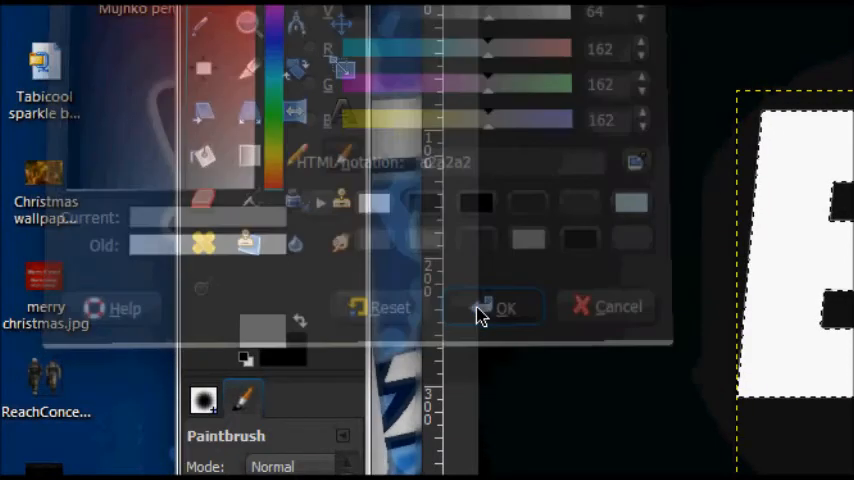
Paint chrome streaks across the B using grays a2a2a2, 4e4e4e and bfbfbf.
{"action": "left_click", "coordinate": [497, 307]}
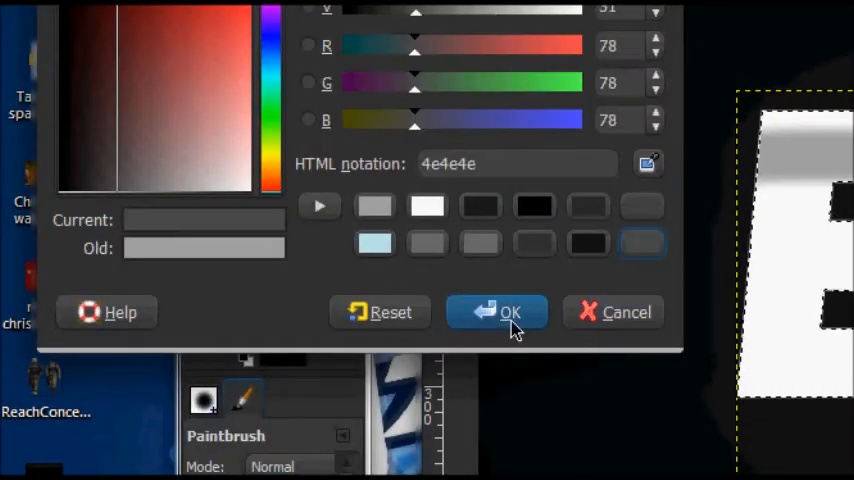
{"action": "left_click", "coordinate": [497, 312]}
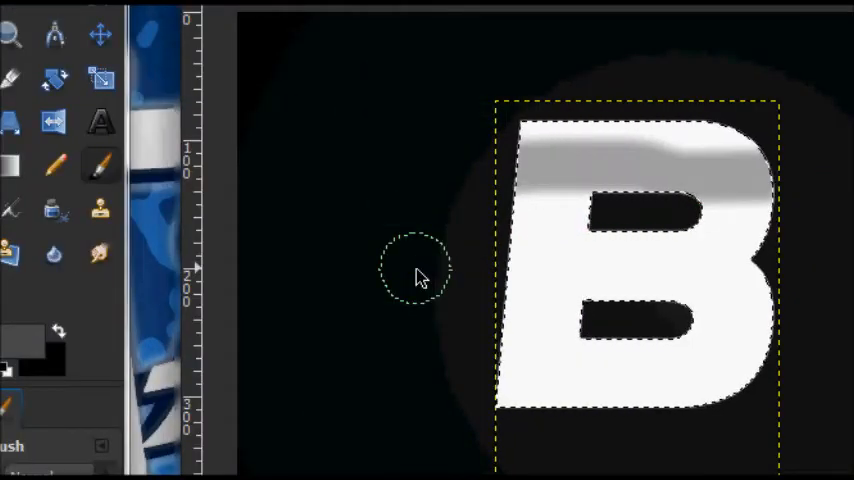
{"action": "mouse_move", "coordinate": [505, 235]}
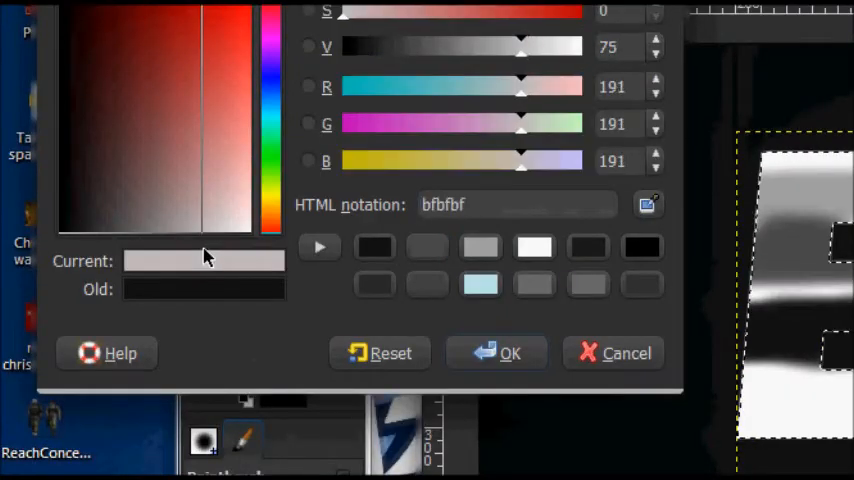
{"action": "left_click", "coordinate": [496, 353]}
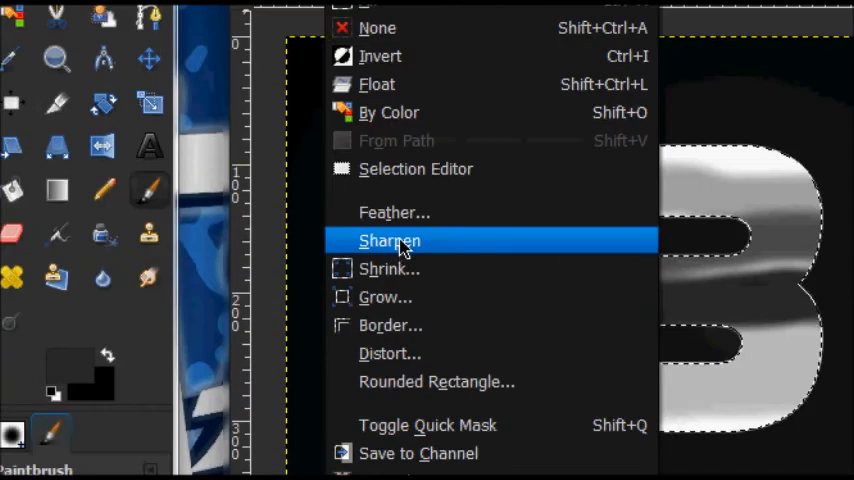
Shrink the B selection by 12 pixels via Select > Shrink.
{"action": "left_click", "coordinate": [389, 268]}
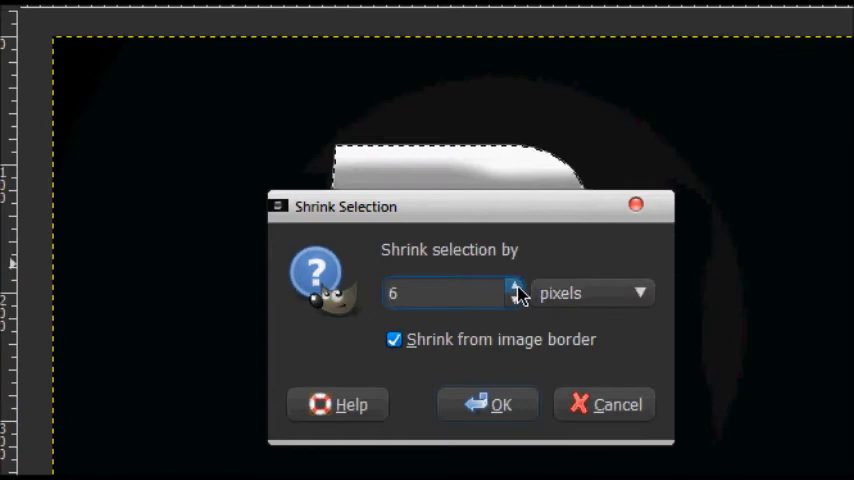
{"action": "left_click", "coordinate": [488, 404]}
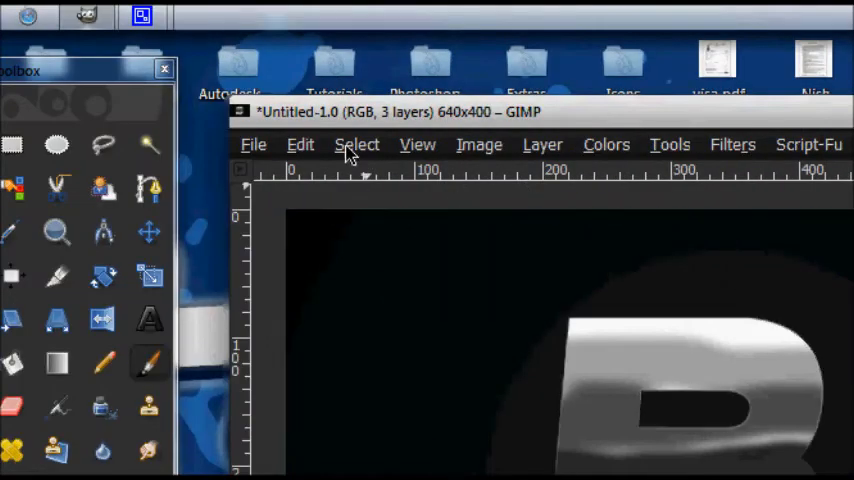
{"action": "left_click", "coordinate": [356, 144]}
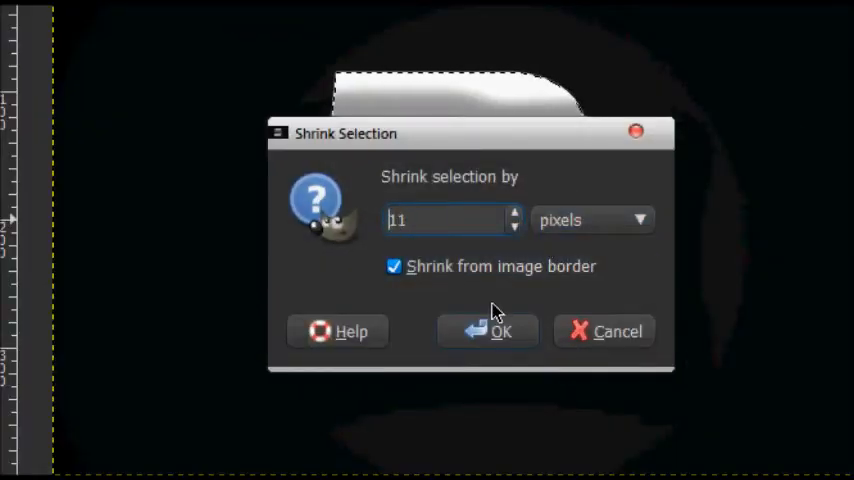
{"action": "left_click", "coordinate": [513, 213]}
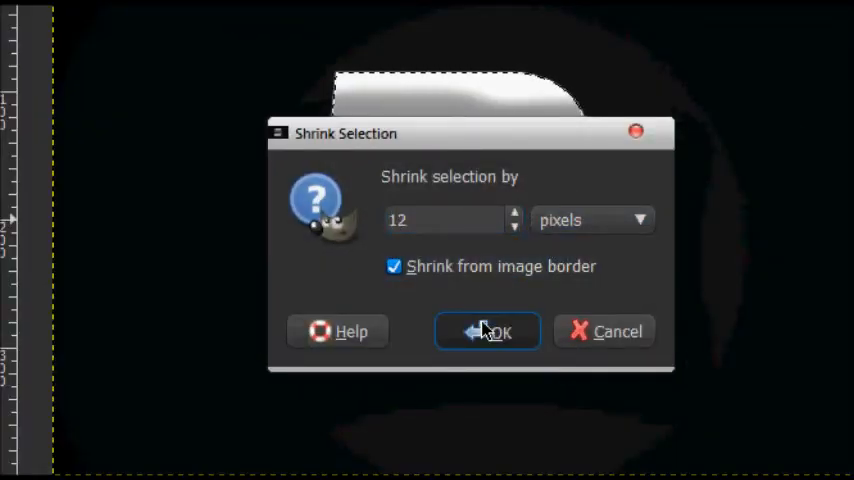
{"action": "left_click", "coordinate": [498, 331]}
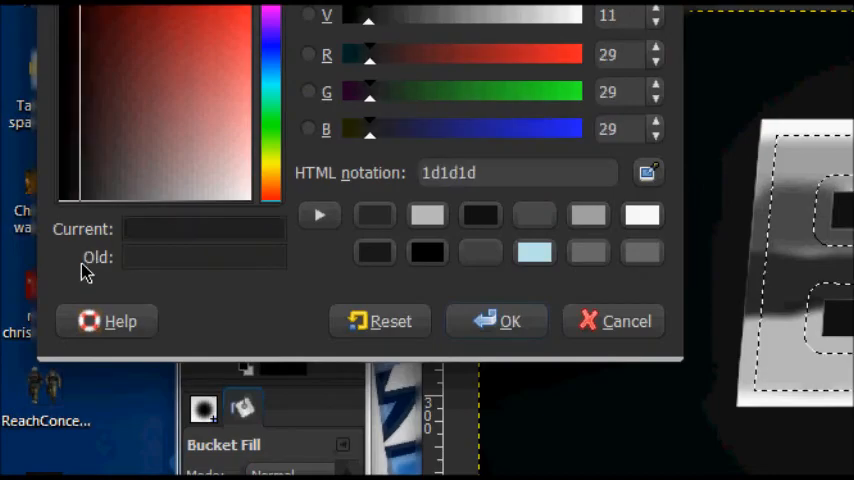
Bucket-fill the shrunken interior with dark gray 1d1d1d, leaving a chrome rim.
{"action": "left_click", "coordinate": [509, 321]}
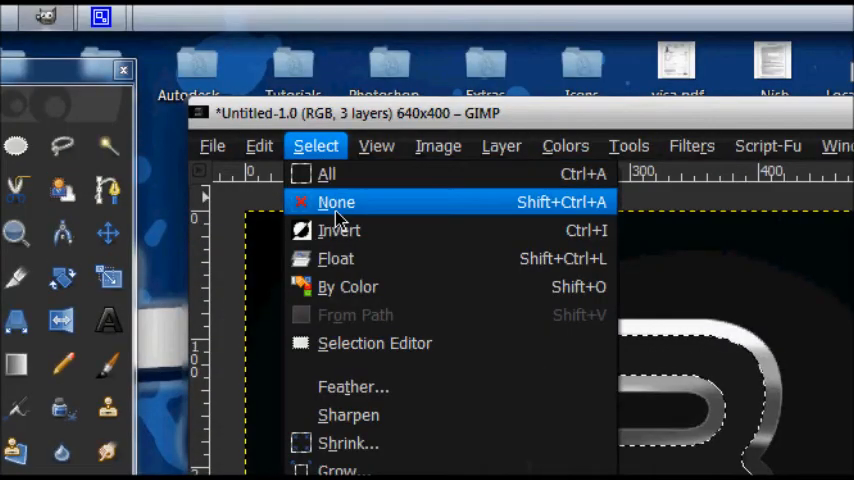
Clear the selection and fill the background red, then gray, then back to black 000000.
{"action": "left_click", "coordinate": [336, 202]}
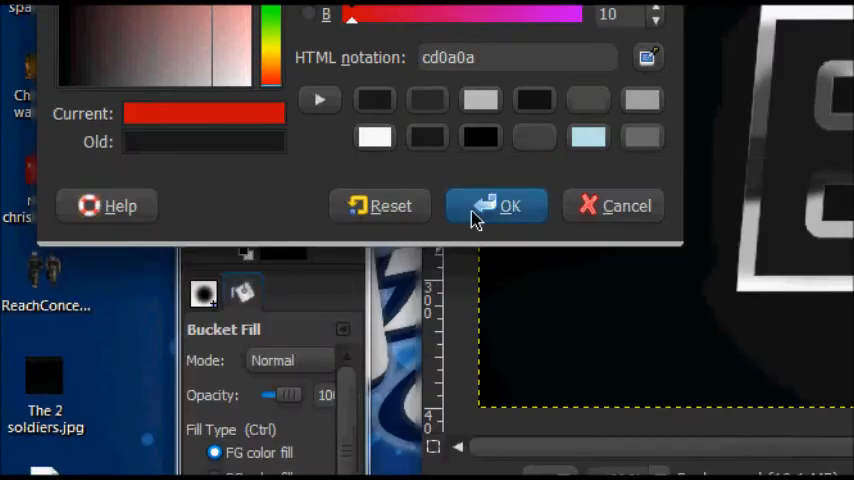
{"action": "left_click", "coordinate": [496, 205]}
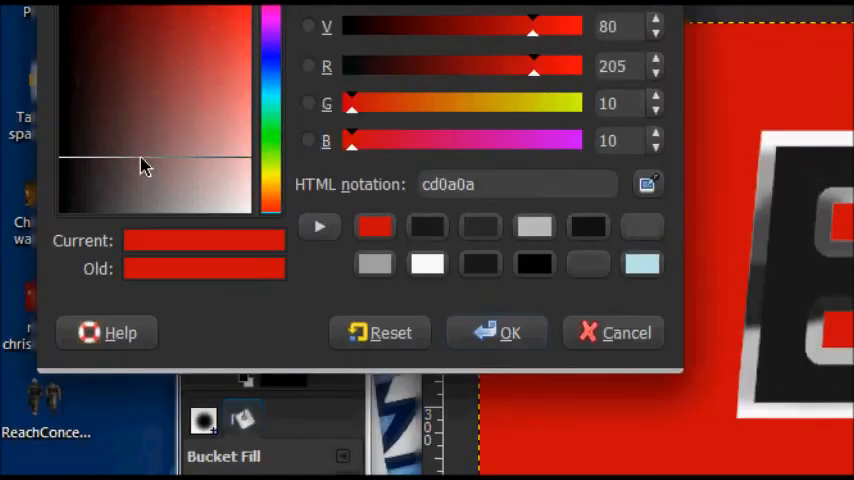
{"action": "left_click", "coordinate": [510, 332]}
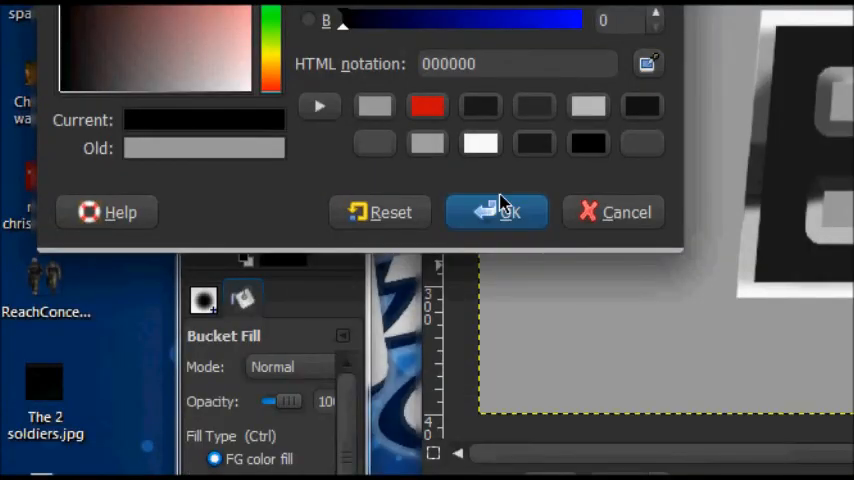
{"action": "left_click", "coordinate": [497, 212]}
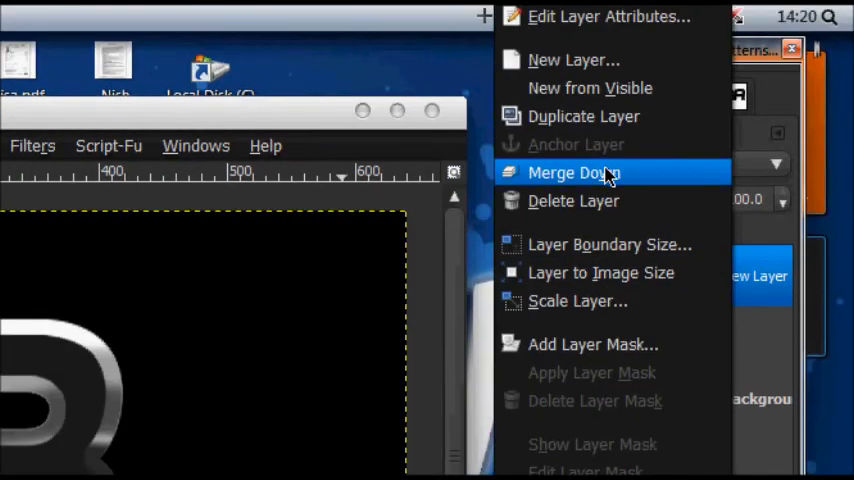
Merge the letter layer down, set white ffffff as paint colour, and take Alpha to Selection.
{"action": "left_click", "coordinate": [574, 172]}
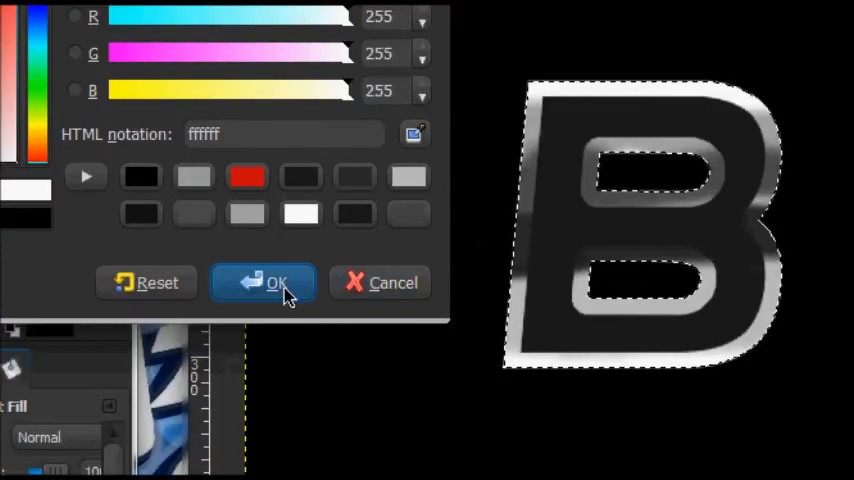
{"action": "left_click", "coordinate": [263, 282]}
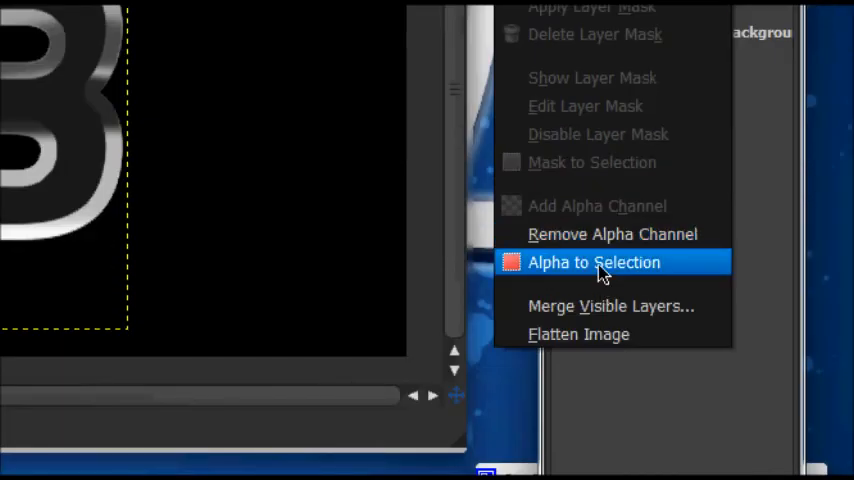
{"action": "left_click", "coordinate": [594, 262]}
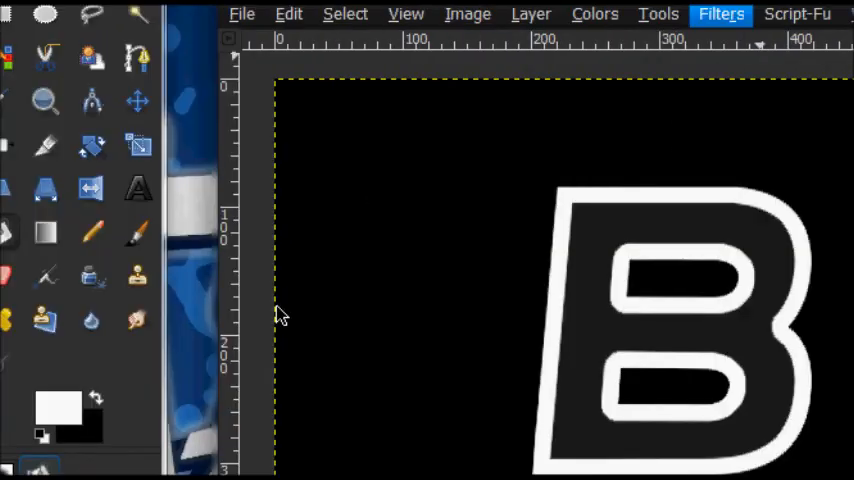
Blur the white B copy and lower its layer opacity to about 34.5 for a soft glow.
{"action": "left_click", "coordinate": [721, 14]}
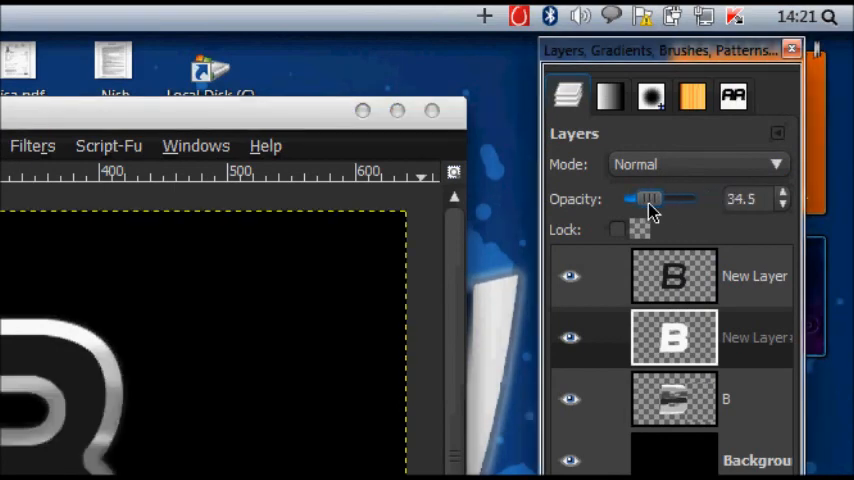
{"action": "left_click_drag", "start_coordinate": [650, 198], "coordinate": [645, 198]}
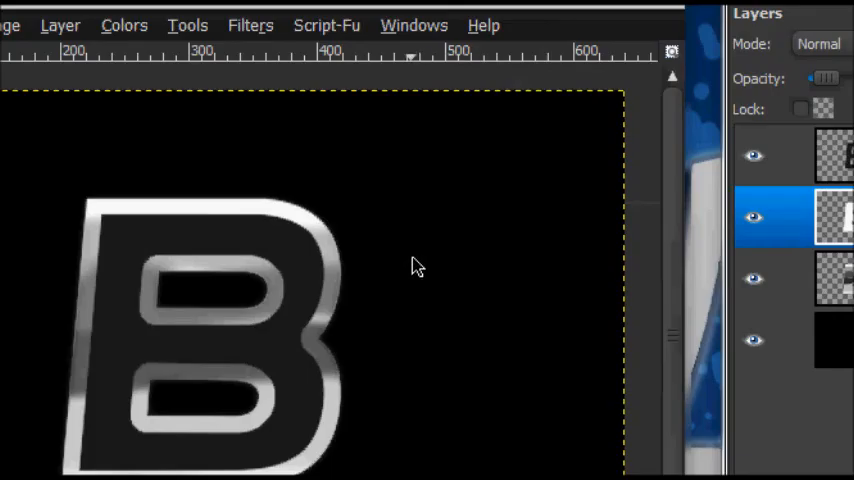
{"action": "scroll", "scroll_direction": "down", "scroll_amount": 3}
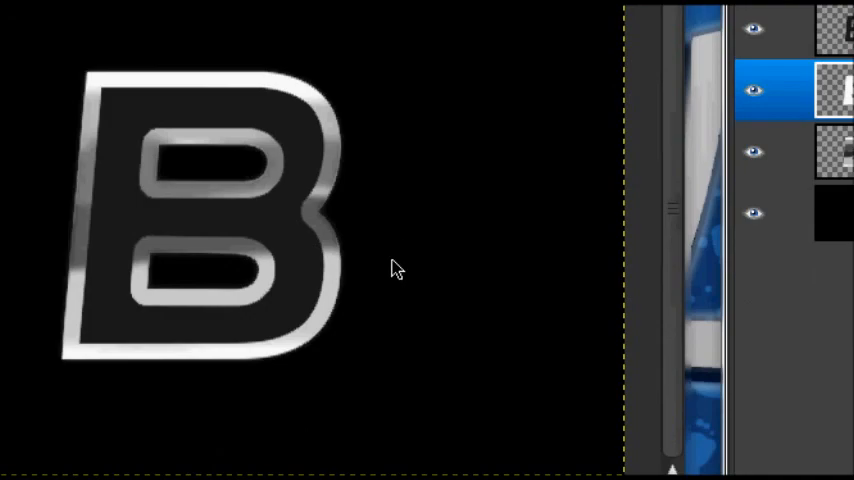